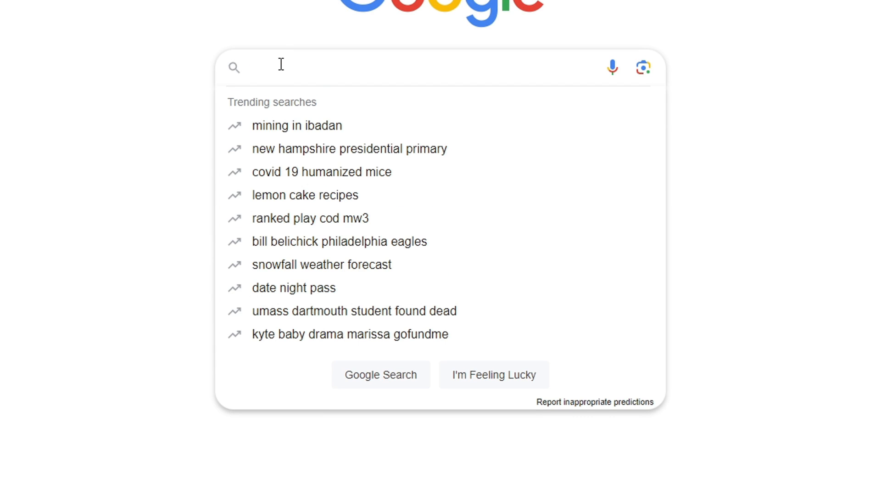
Step: Search Google for 'windows 10 optimization' using the first suggestion
{"action": "type", "text": "windows 10 optimization"}
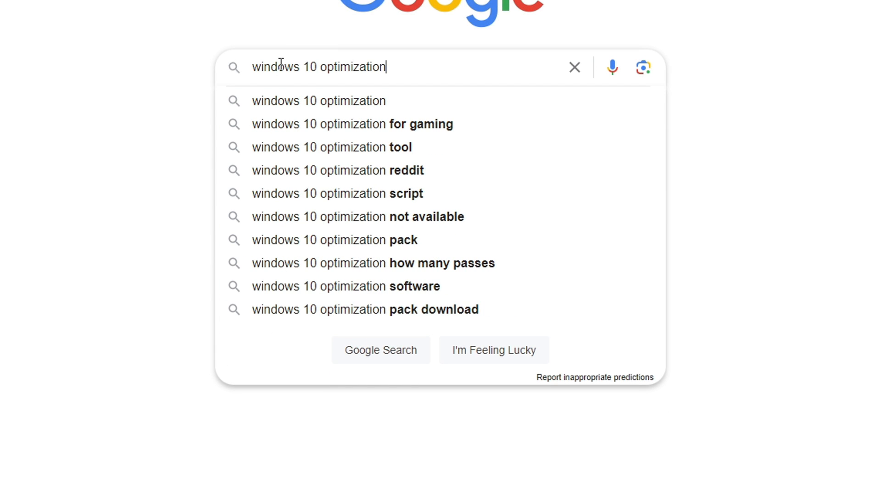
{"action": "left_click", "coordinate": [353, 123]}
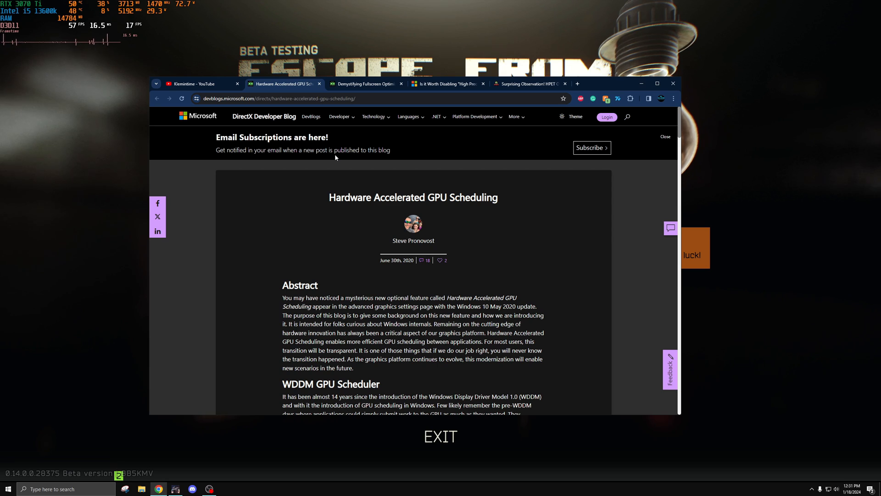
{"action": "scroll", "scroll_direction": "down", "scroll_amount": 3}
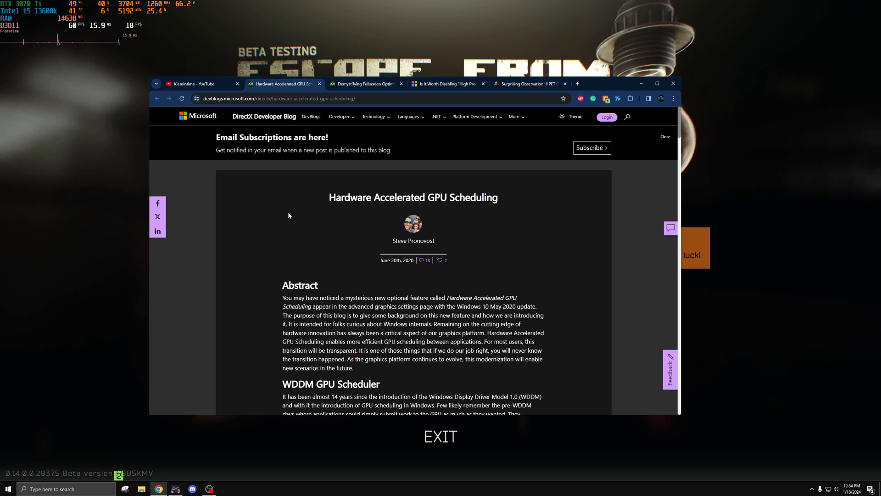
{"action": "mouse_move", "coordinate": [321, 196]}
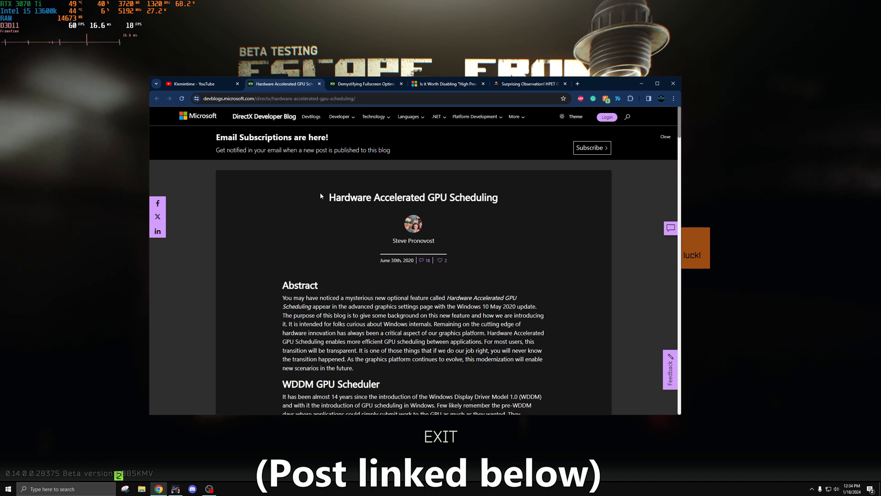
Step: Switch to the Demystifying Fullscreen Optimizations article, then bring up the Battlestate Games folder
{"action": "left_click", "coordinate": [366, 83]}
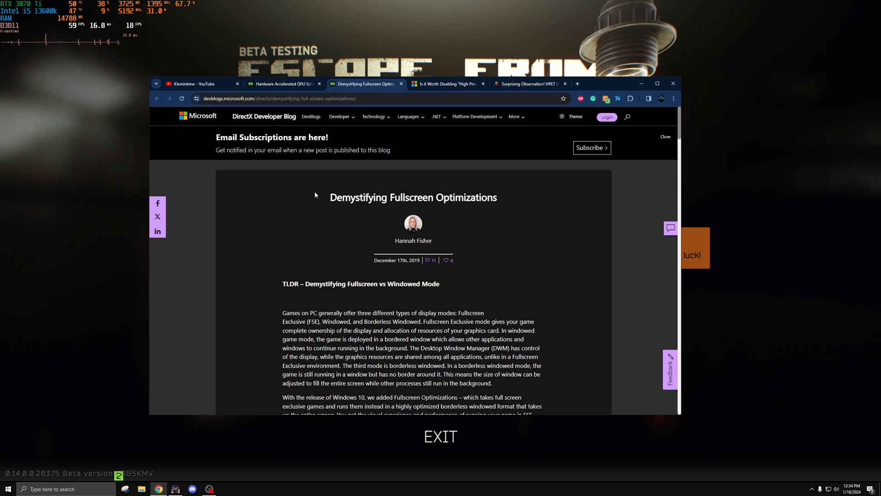
{"action": "mouse_move", "coordinate": [312, 203]}
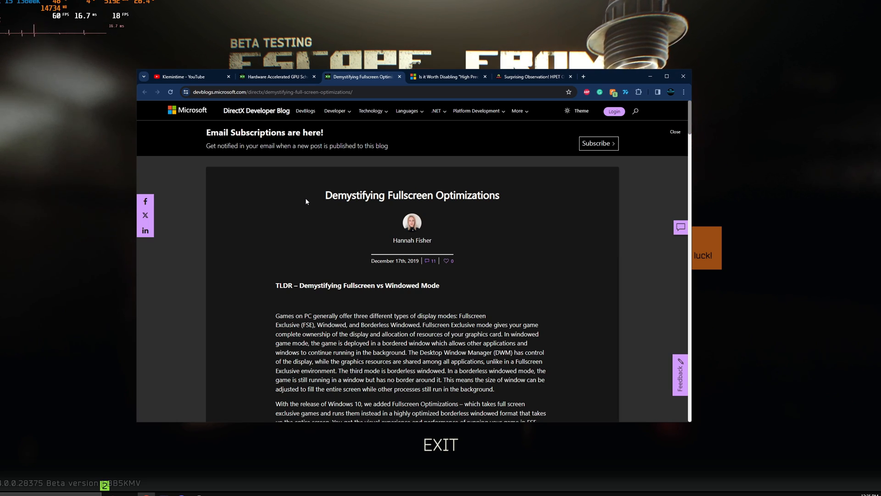
{"action": "left_click", "coordinate": [674, 132]}
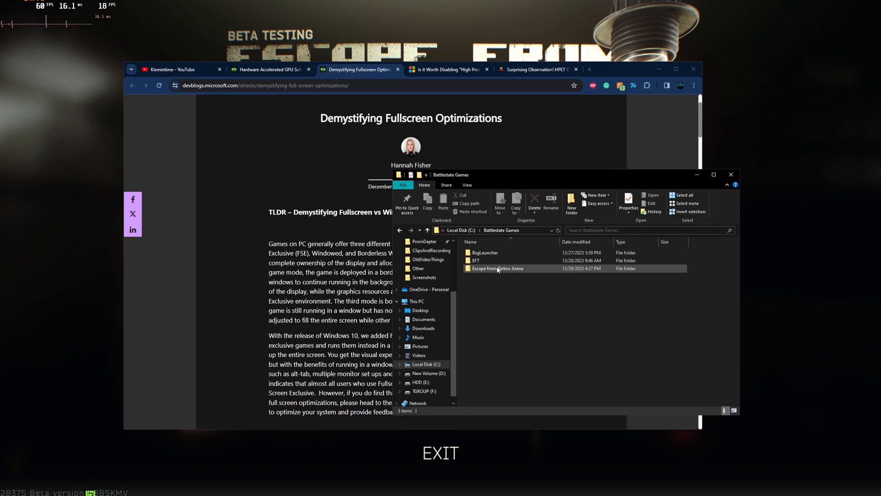
Step: Open the EFT folder and bring up Properties for EscapeFromTarkov.exe
{"action": "double_click", "coordinate": [475, 260]}
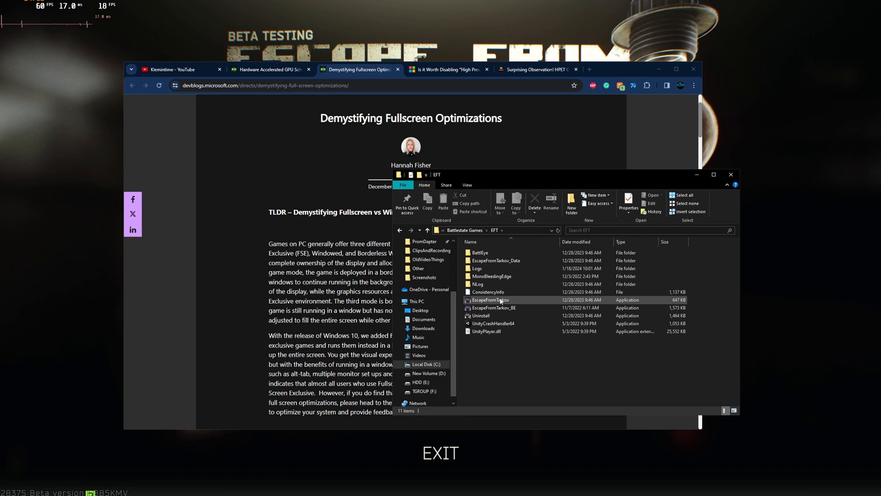
{"action": "right_click", "coordinate": [490, 300]}
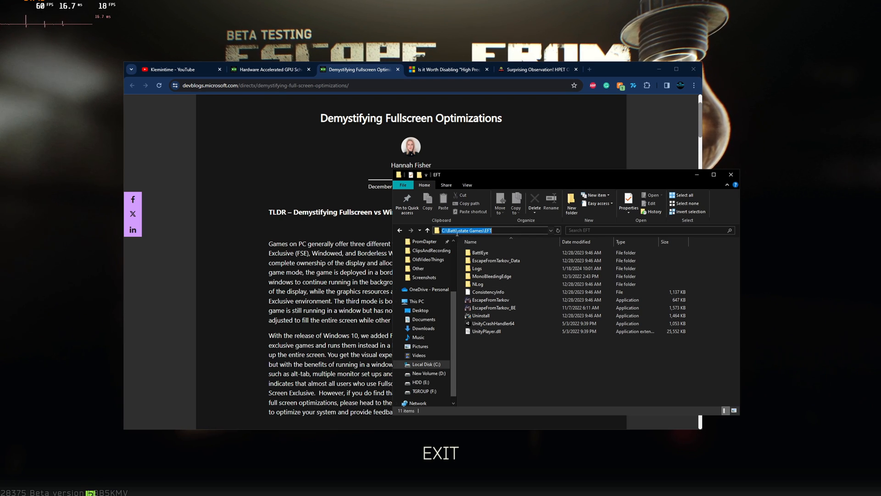
{"action": "left_click", "coordinate": [489, 299]}
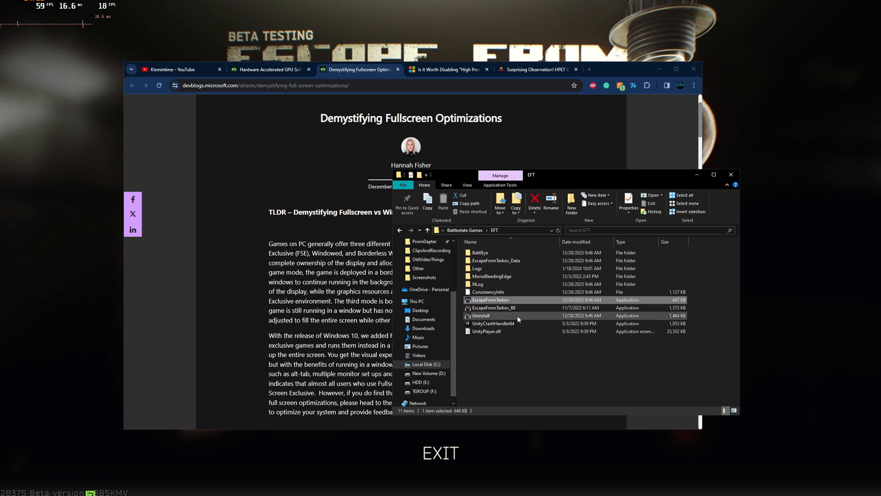
{"action": "mouse_move", "coordinate": [494, 307]}
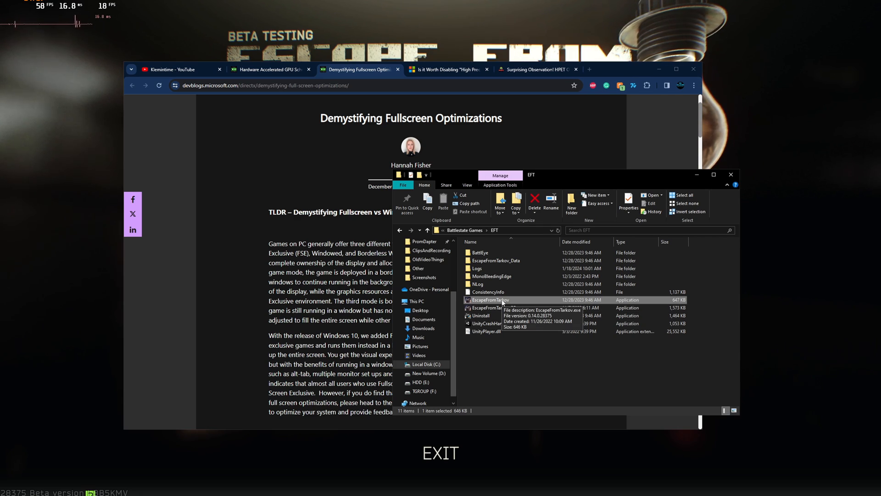
{"action": "right_click", "coordinate": [485, 299]}
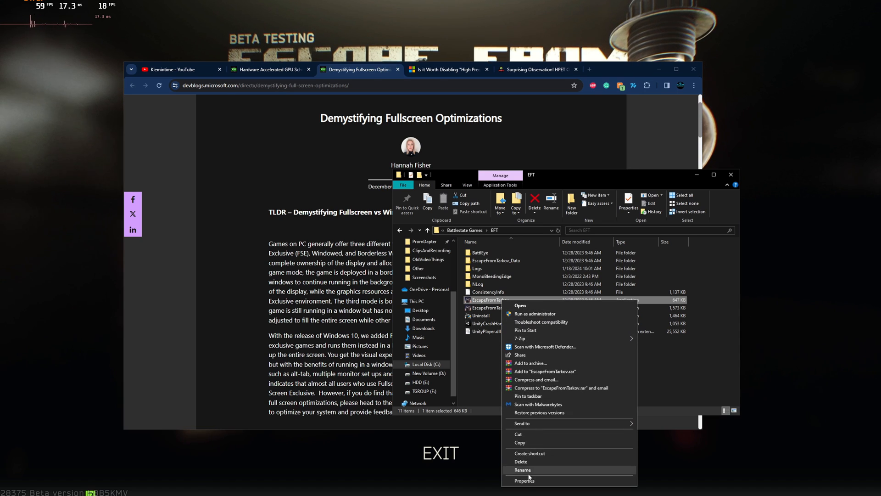
{"action": "left_click", "coordinate": [523, 480]}
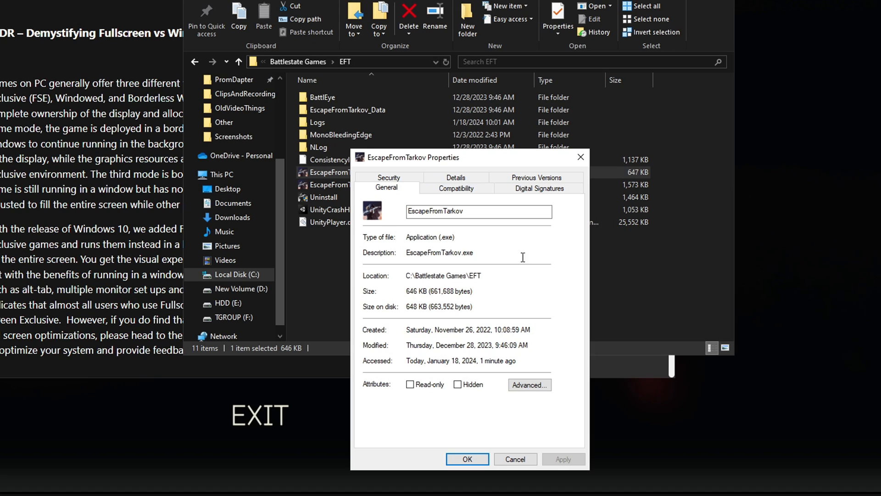
Step: Show the Compatibility tab of EscapeFromTarkov.exe's Properties
{"action": "left_click", "coordinate": [456, 188]}
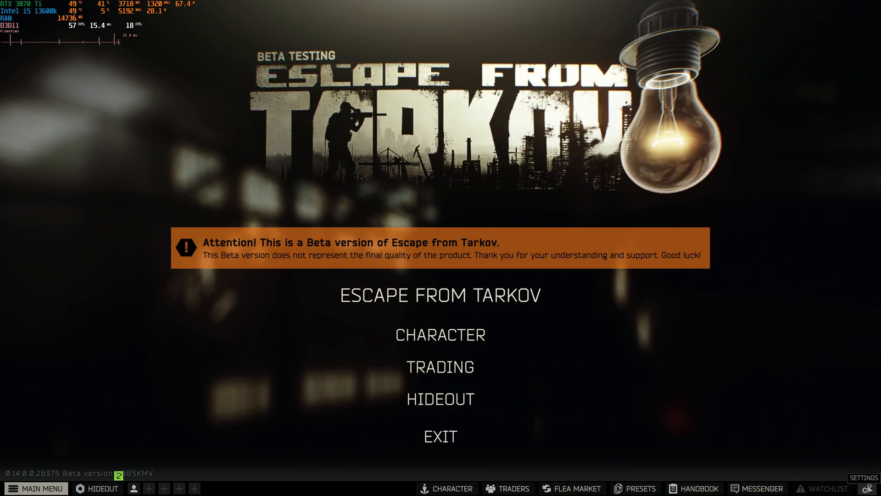
Step: Open the game's settings on the Graphics tab
{"action": "left_click", "coordinate": [864, 477]}
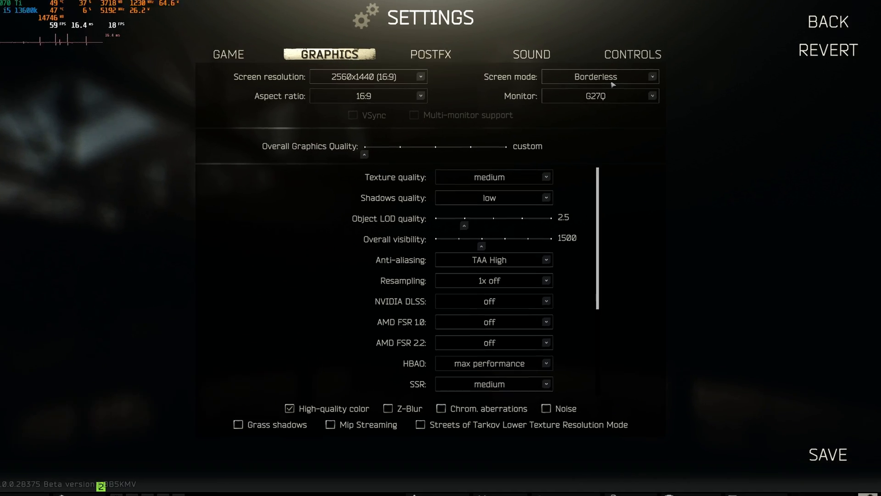
{"action": "left_click", "coordinate": [599, 76]}
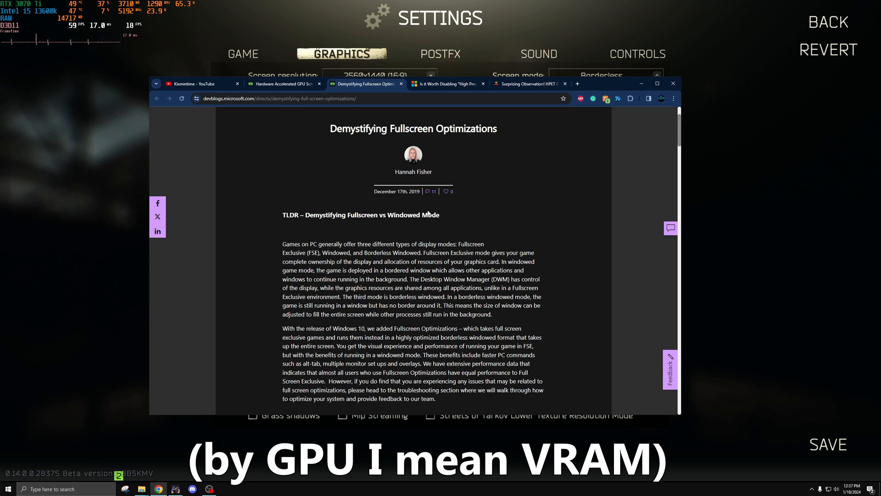
Step: Scroll the fullscreen optimizations article and bring the EscapeFromTarkov Properties window forward
{"action": "scroll", "scroll_direction": "down", "scroll_amount": 3}
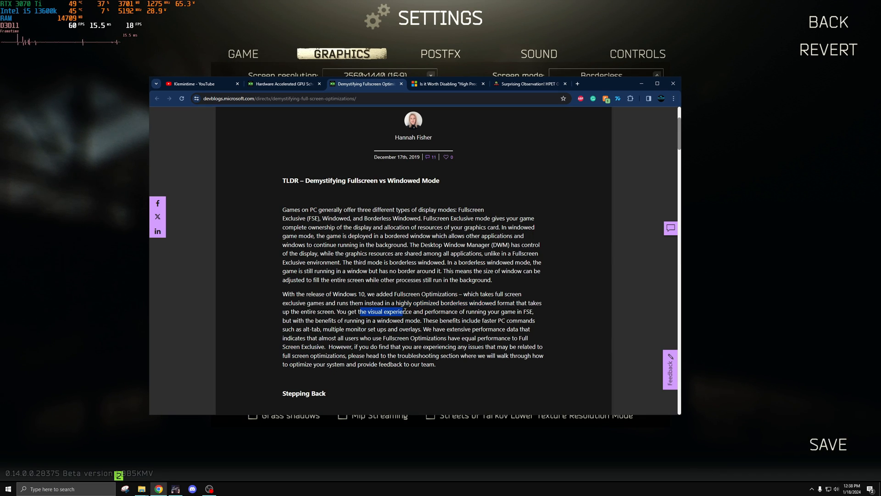
{"action": "left_click", "coordinate": [515, 312]}
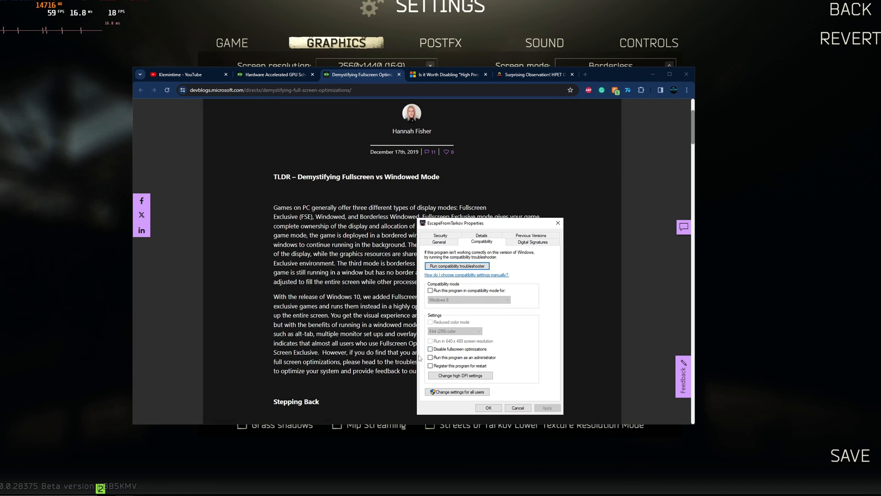
Step: Move the Properties window aside and scroll the article to its troubleshooting steps
{"action": "left_click_drag", "start_coordinate": [481, 223], "coordinate": [489, 228]}
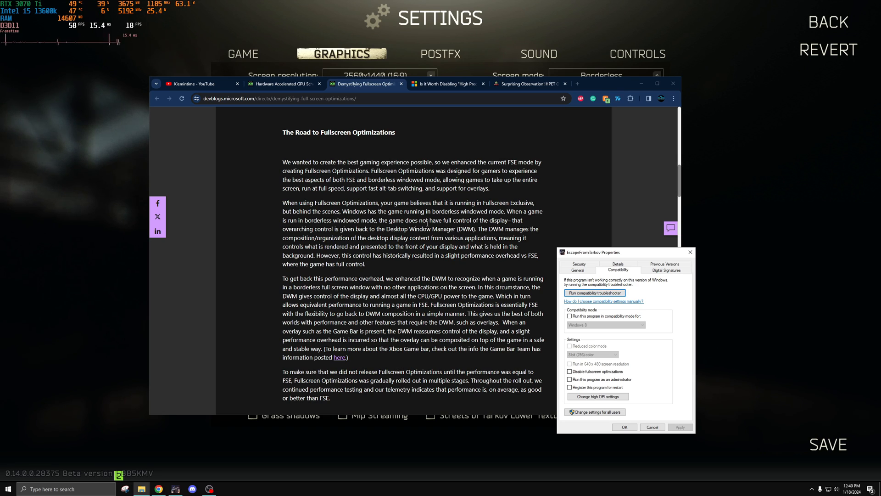
{"action": "mouse_move", "coordinate": [394, 196]}
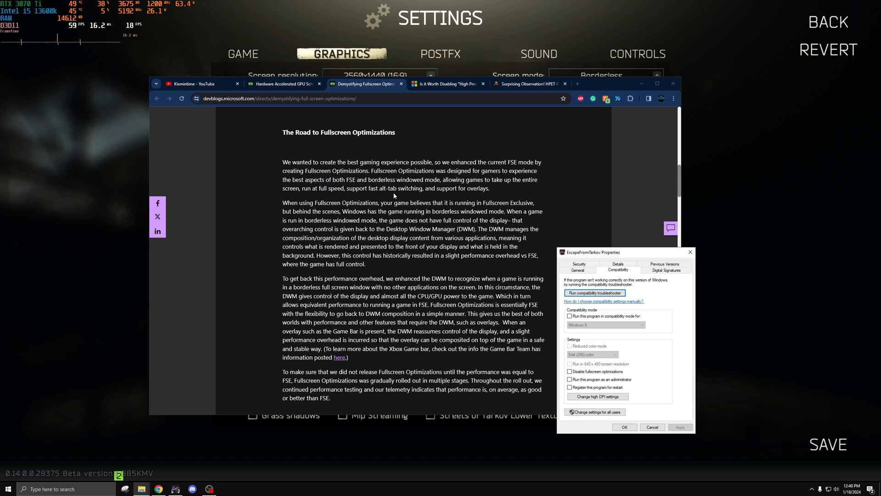
{"action": "scroll", "scroll_direction": "down", "scroll_amount": 3}
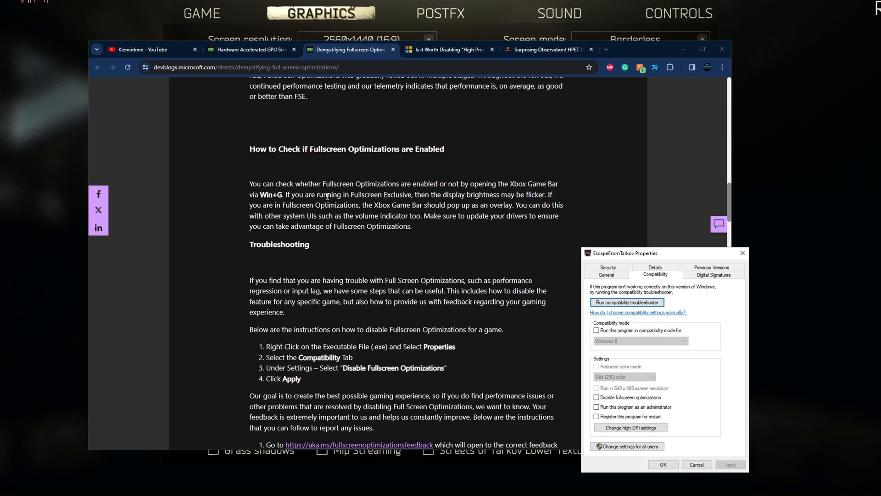
{"action": "mouse_move", "coordinate": [442, 245]}
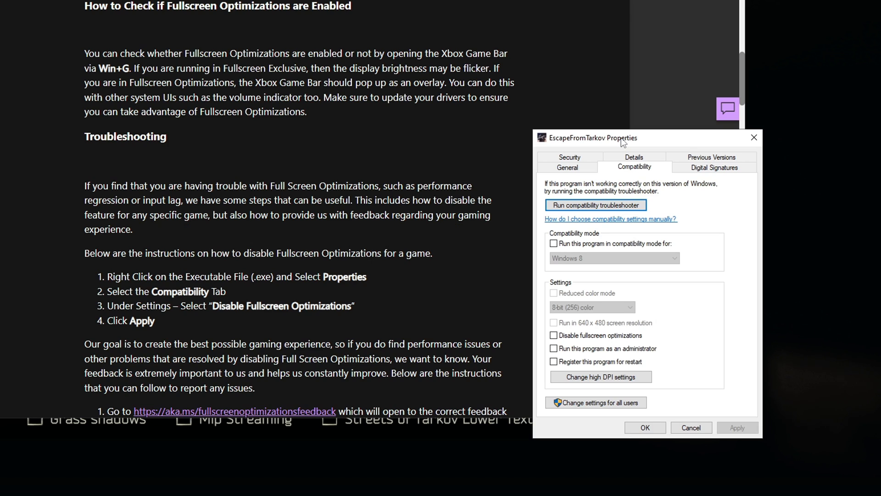
{"action": "mouse_move", "coordinate": [601, 377]}
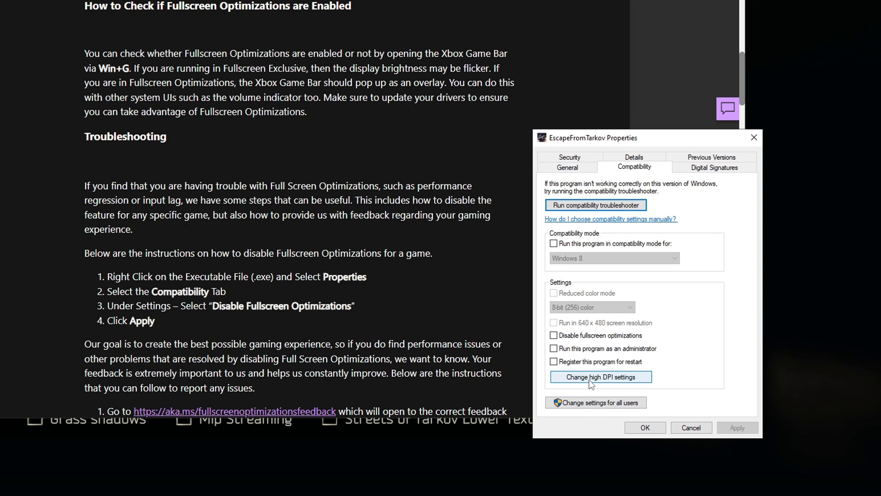
Step: Override high DPI scaling for EscapeFromTarkov.exe, with scaling performed by Application
{"action": "left_click", "coordinate": [601, 377]}
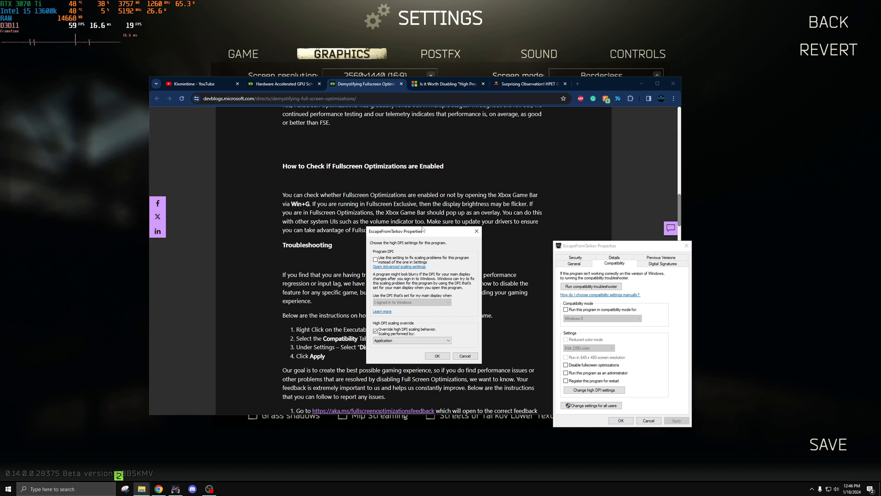
{"action": "left_click", "coordinate": [376, 330]}
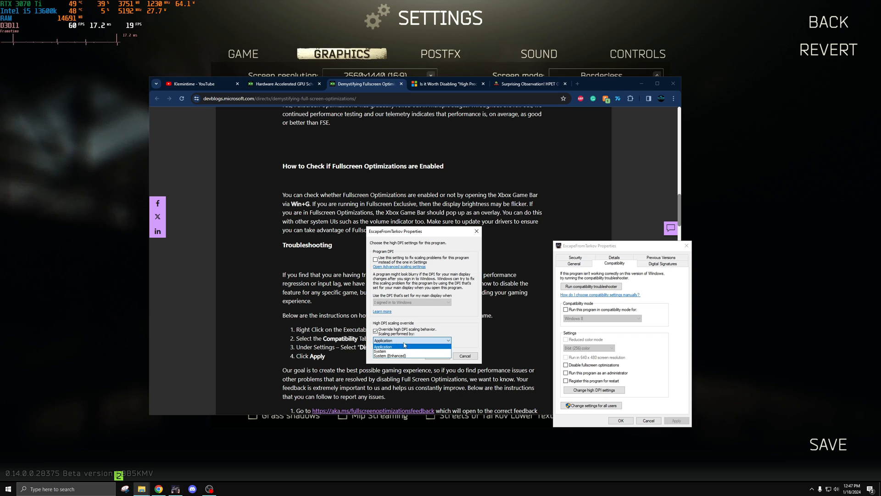
{"action": "left_click", "coordinate": [382, 346]}
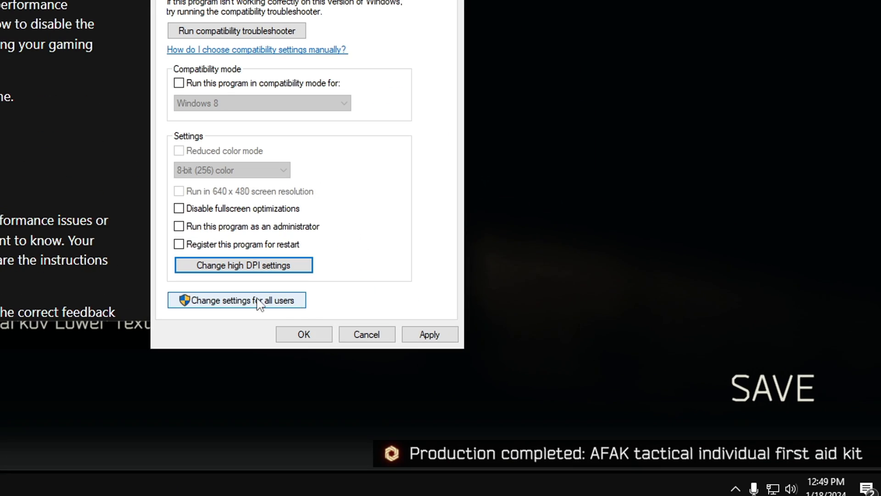
{"action": "mouse_move", "coordinate": [311, 312]}
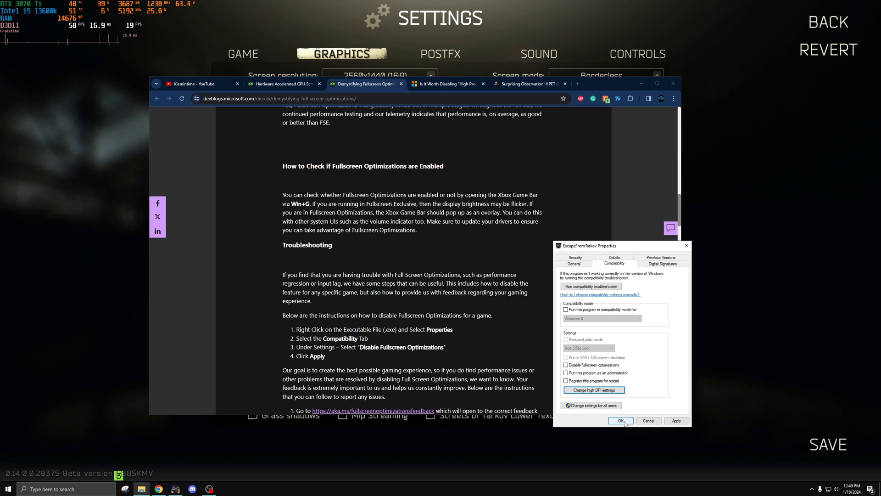
Step: Confirm the compatibility changes with OK and view the HPET forum thread
{"action": "left_click", "coordinate": [446, 83]}
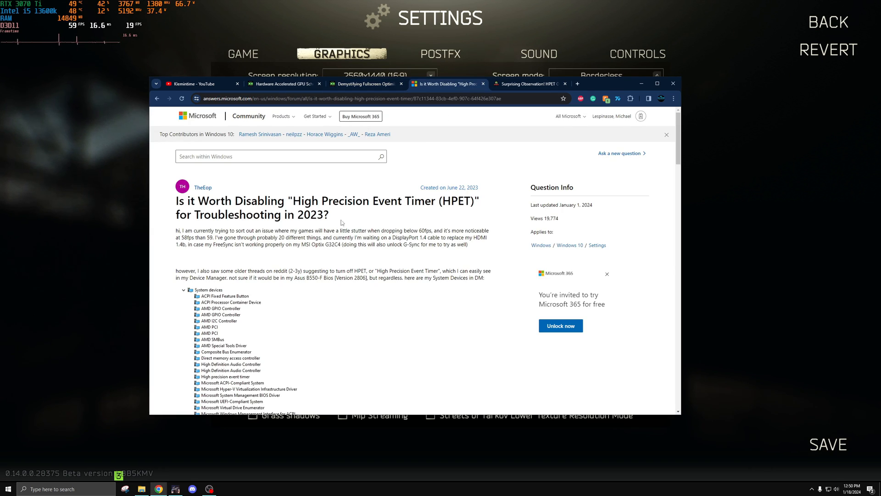
{"action": "double_click", "coordinate": [457, 201]}
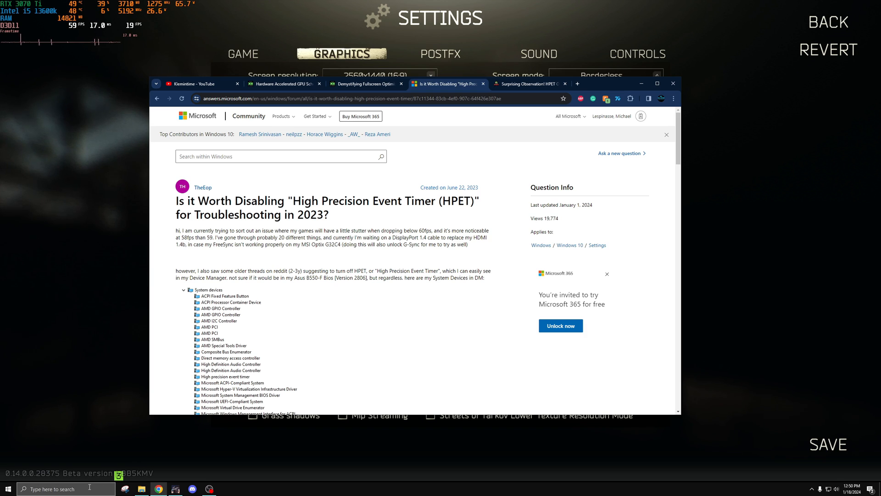
Step: Open Device Manager and select High precision event timer under System devices
{"action": "left_click", "coordinate": [226, 488]}
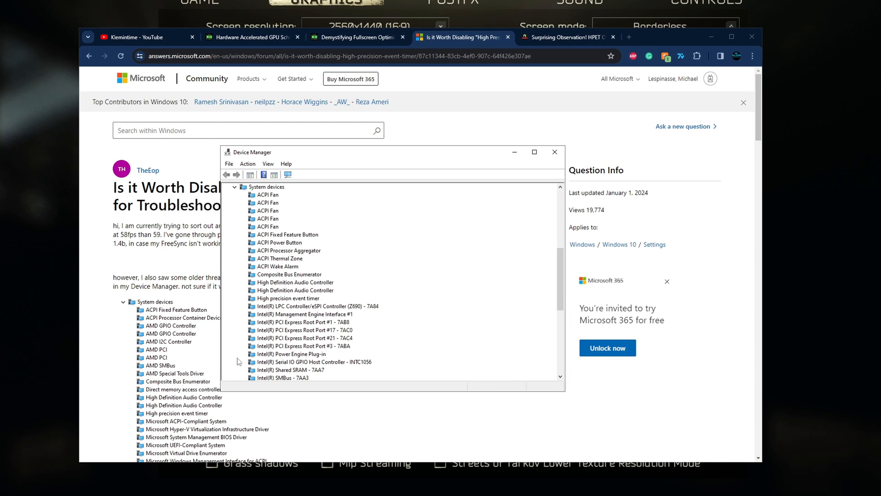
{"action": "scroll", "scroll_direction": "down", "scroll_amount": 3}
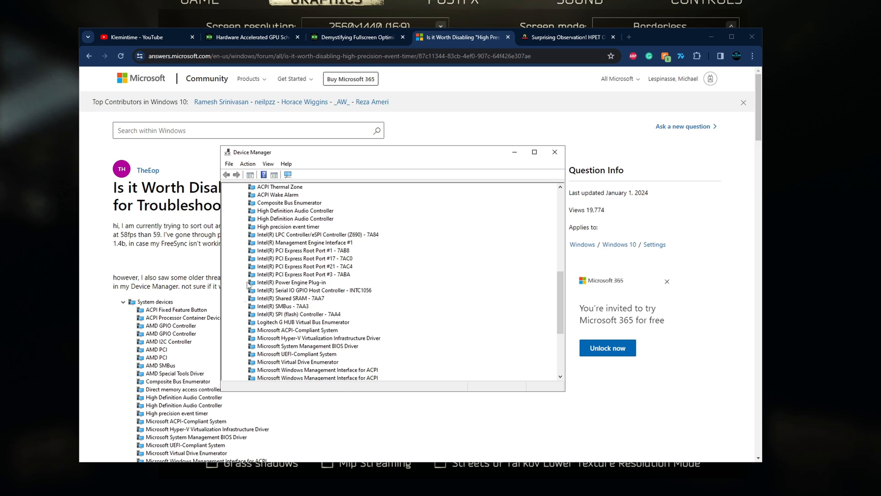
{"action": "left_click", "coordinate": [287, 250]}
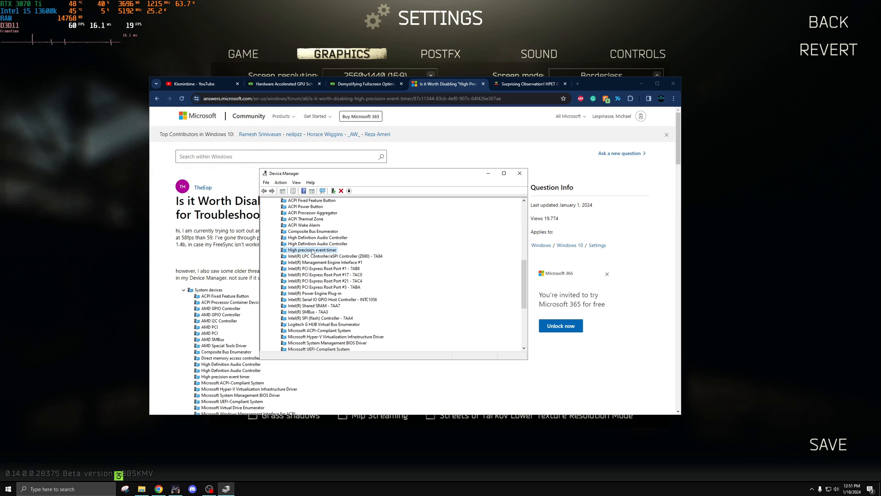
{"action": "mouse_move", "coordinate": [483, 119]}
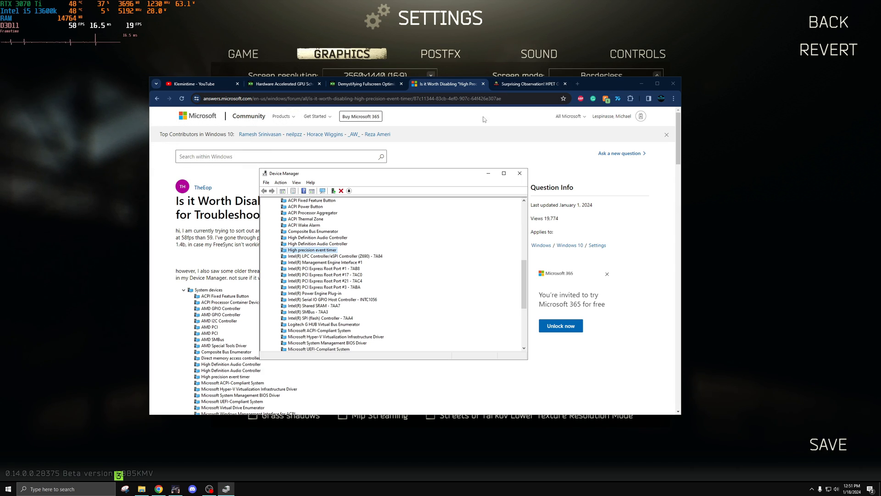
{"action": "mouse_move", "coordinate": [455, 136]}
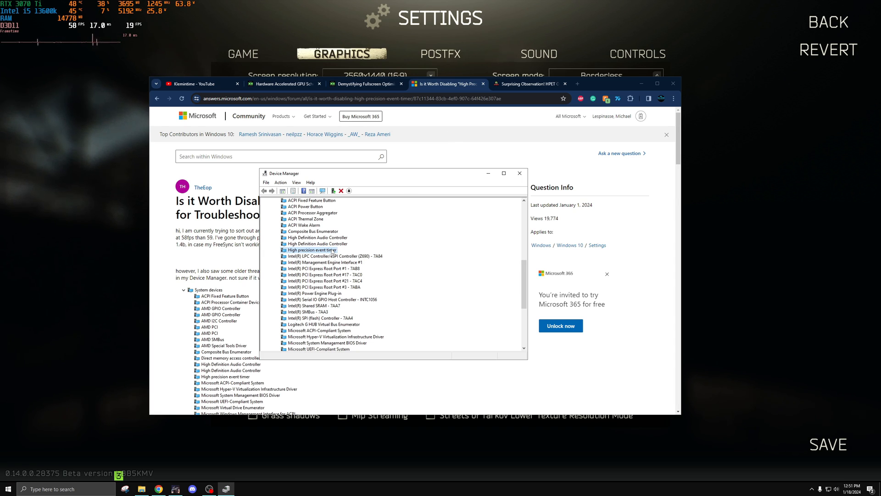
{"action": "mouse_move", "coordinate": [331, 252]}
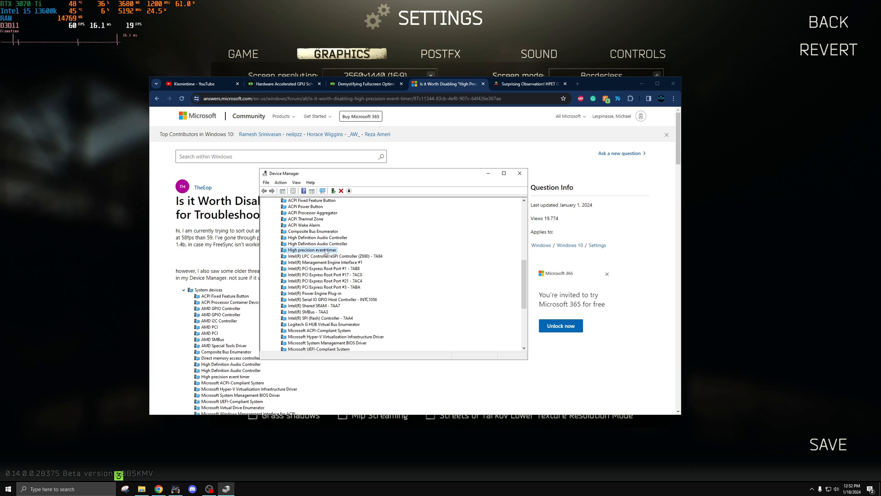
Step: Glance at the Blur Busters HPET On vs. Off thread, then return to Device Manager's system device list
{"action": "left_click", "coordinate": [528, 83]}
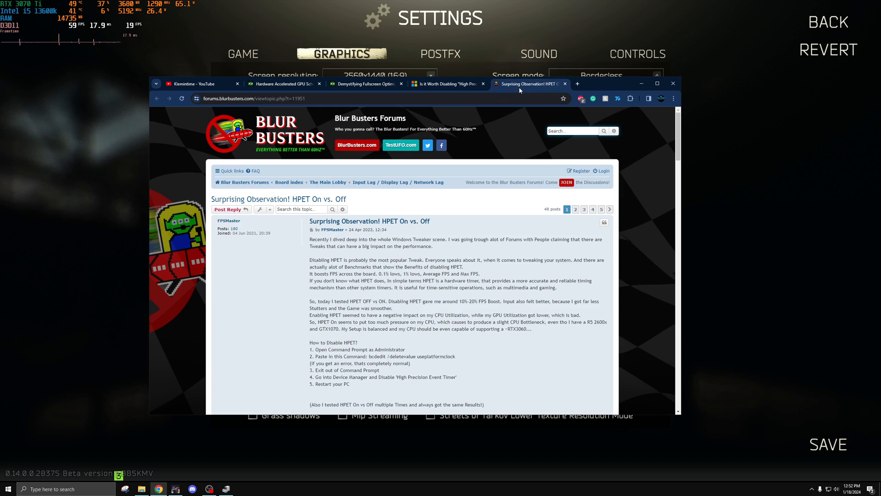
{"action": "left_click", "coordinate": [228, 488]}
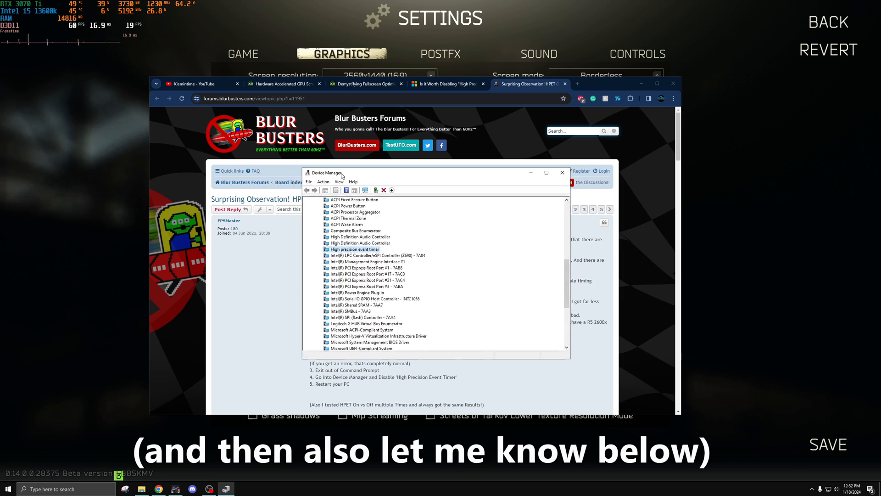
{"action": "right_click", "coordinate": [355, 248]}
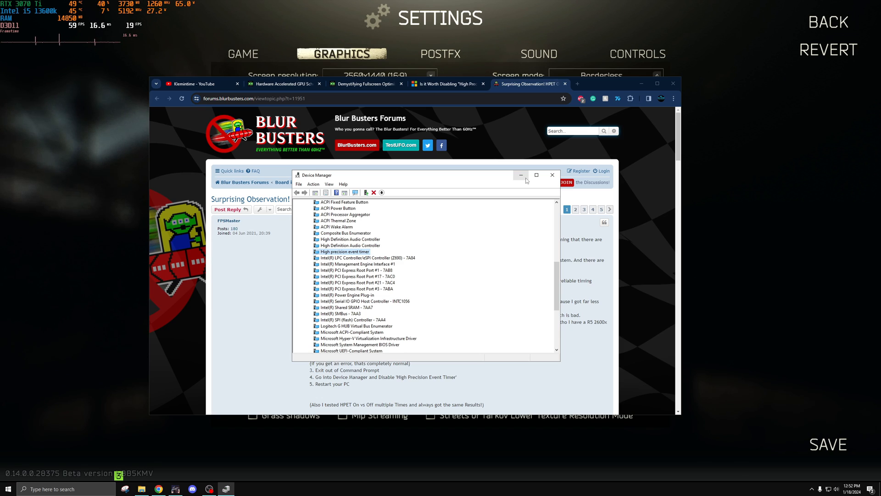
{"action": "mouse_move", "coordinate": [520, 175]}
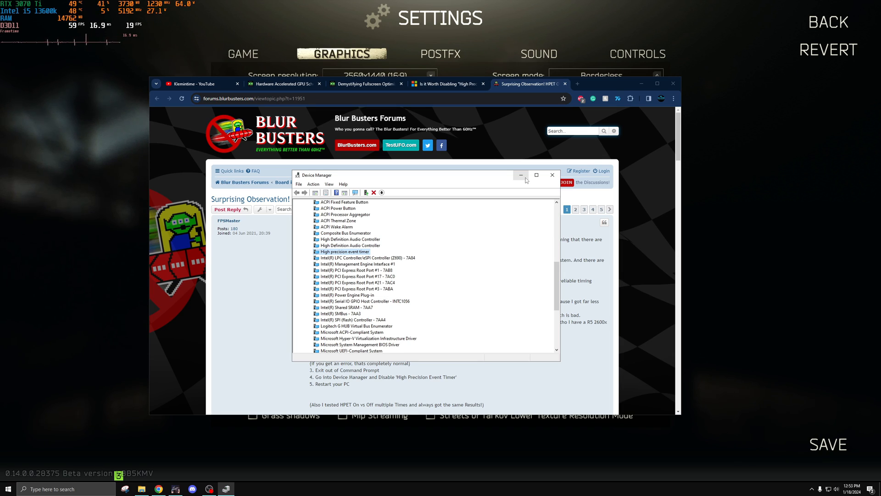
{"action": "mouse_move", "coordinate": [493, 176]}
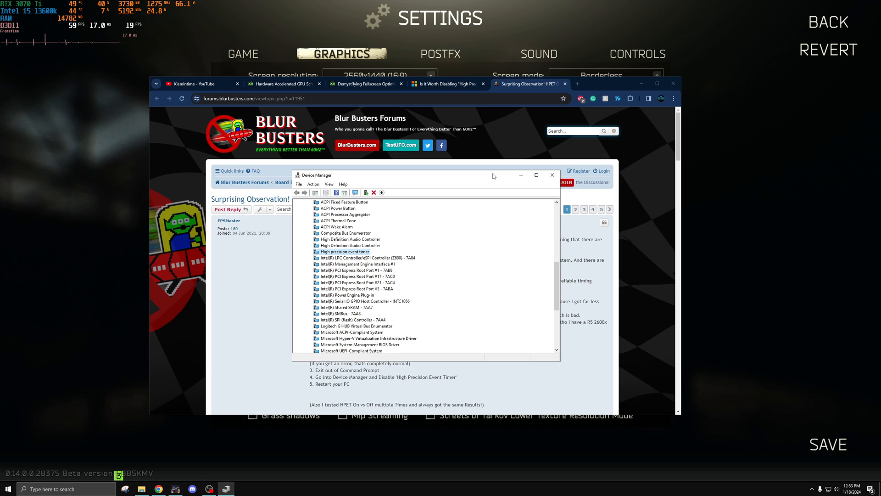